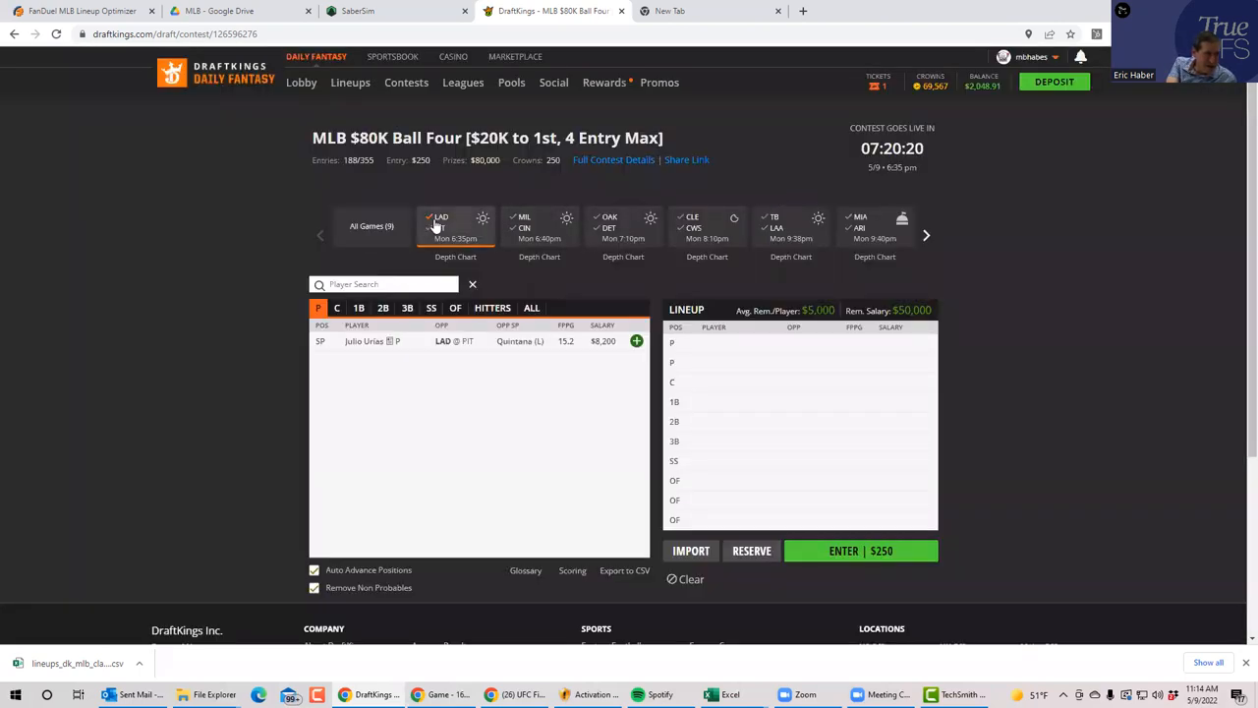
# Filter the player pool to the CLE @ CWS game
pyautogui.click(609, 227)
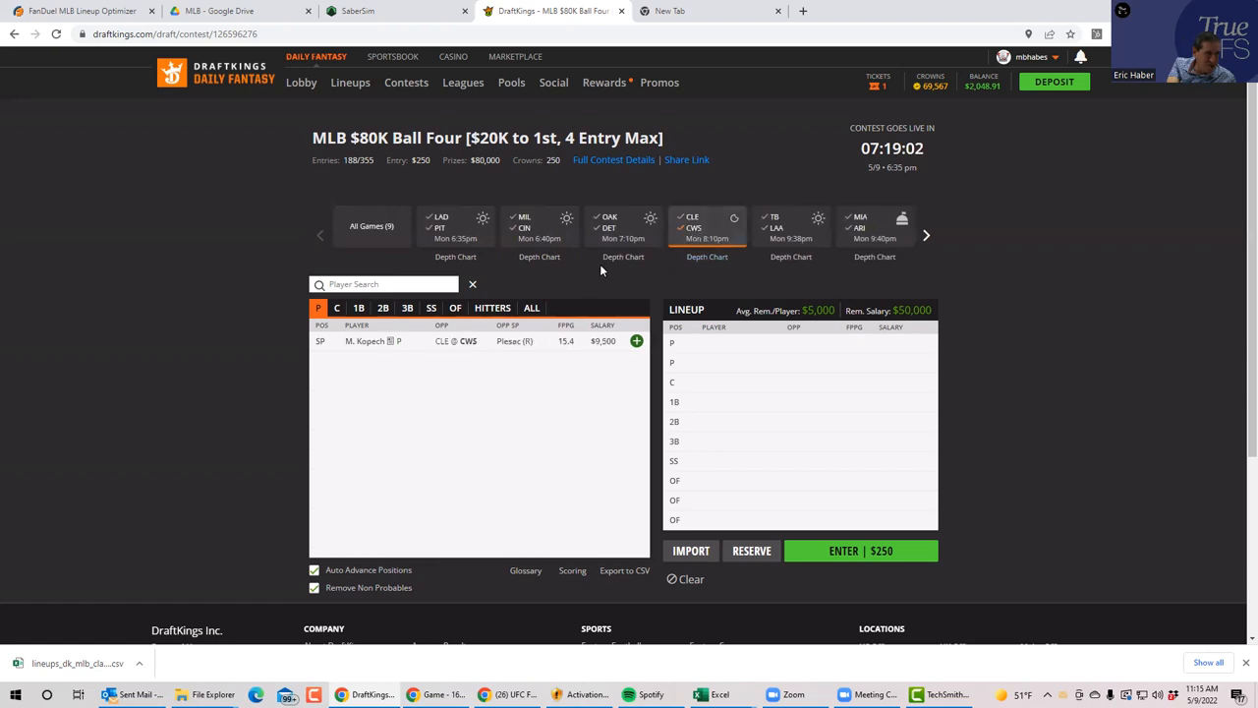
pyautogui.click(359, 342)
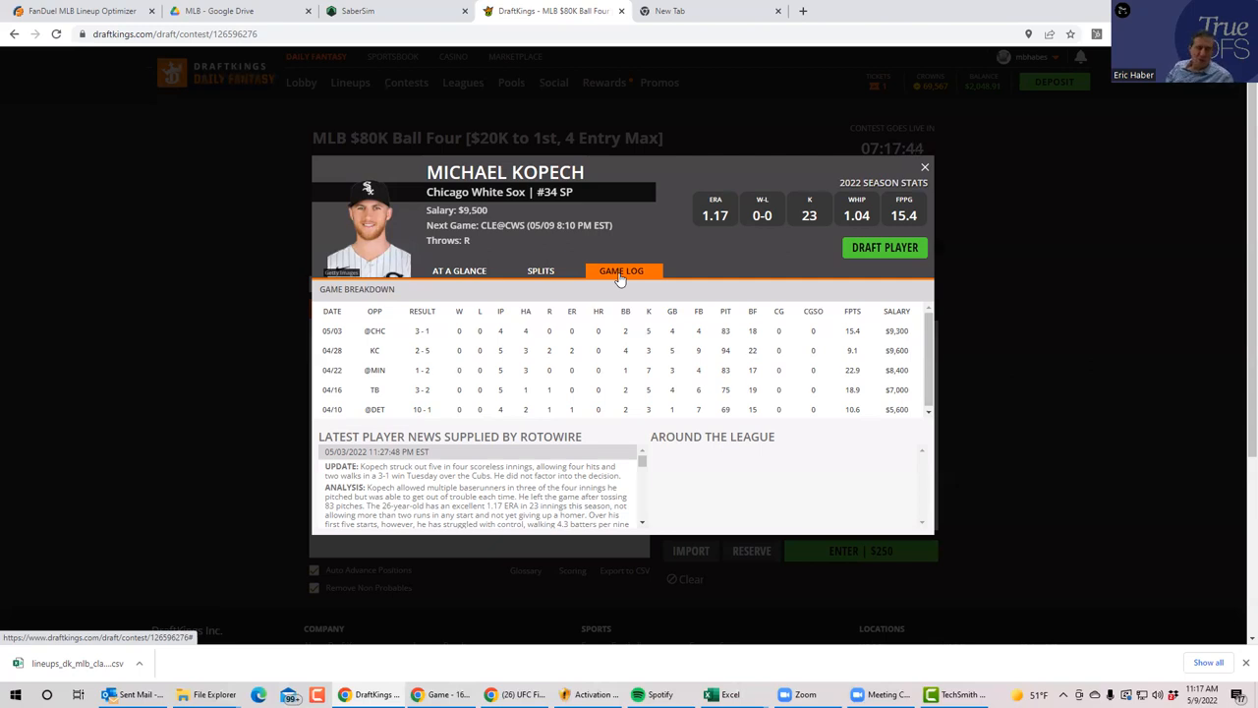
pyautogui.moveTo(924, 168)
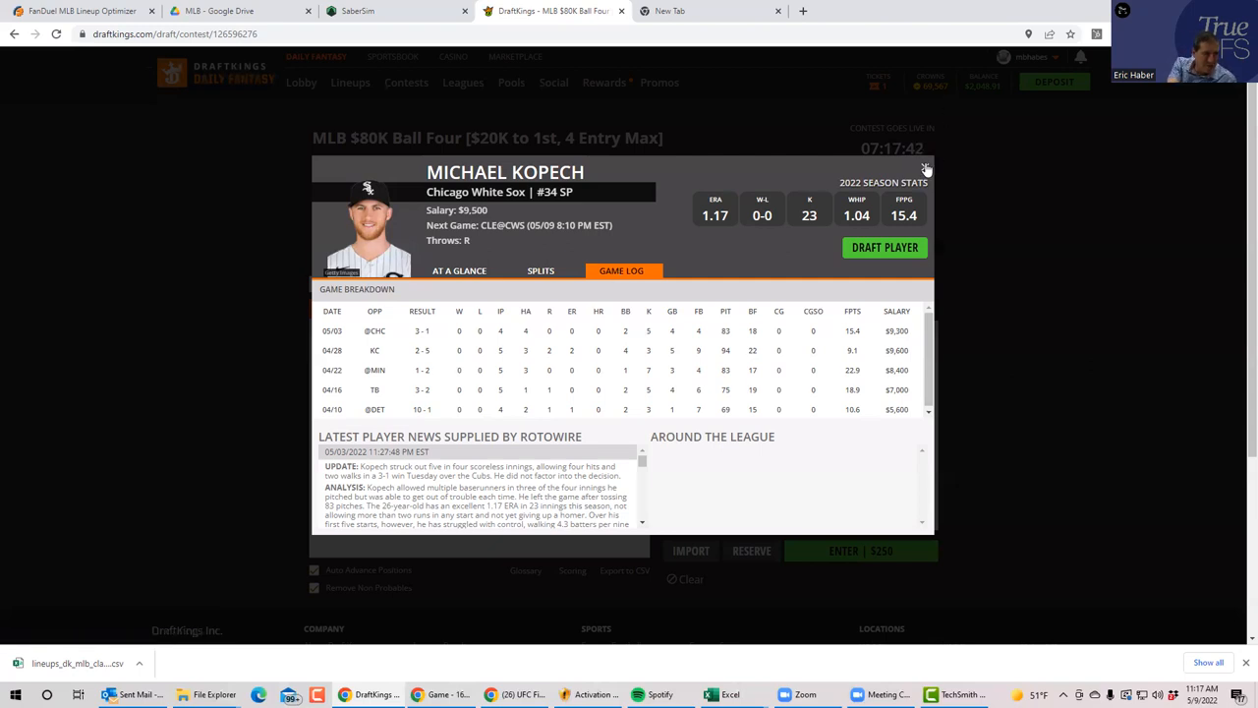
pyautogui.click(926, 169)
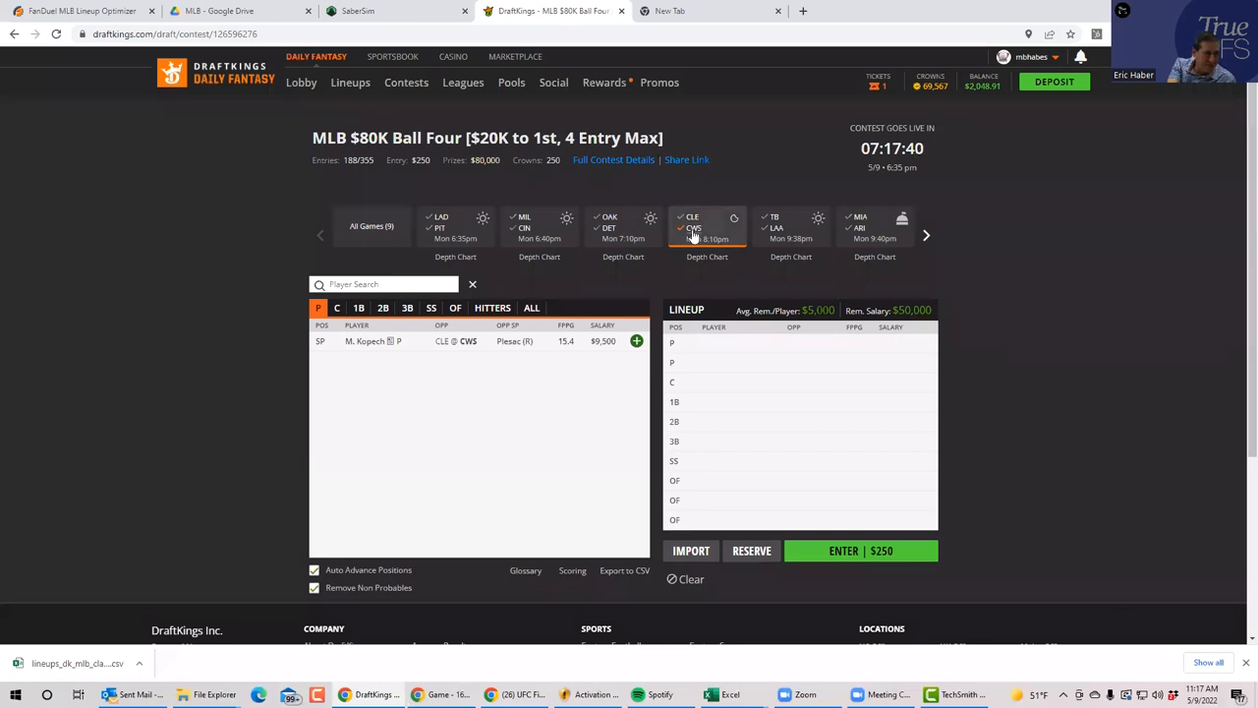
pyautogui.click(635, 343)
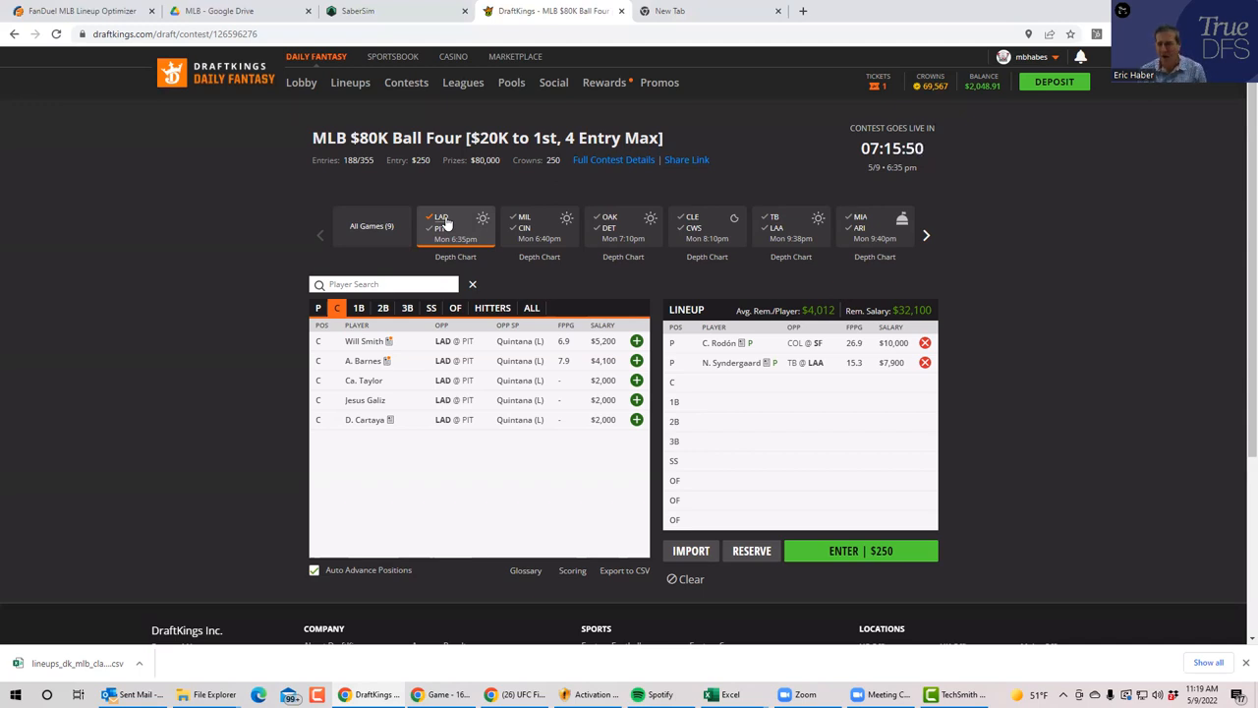
pyautogui.moveTo(1058, 384)
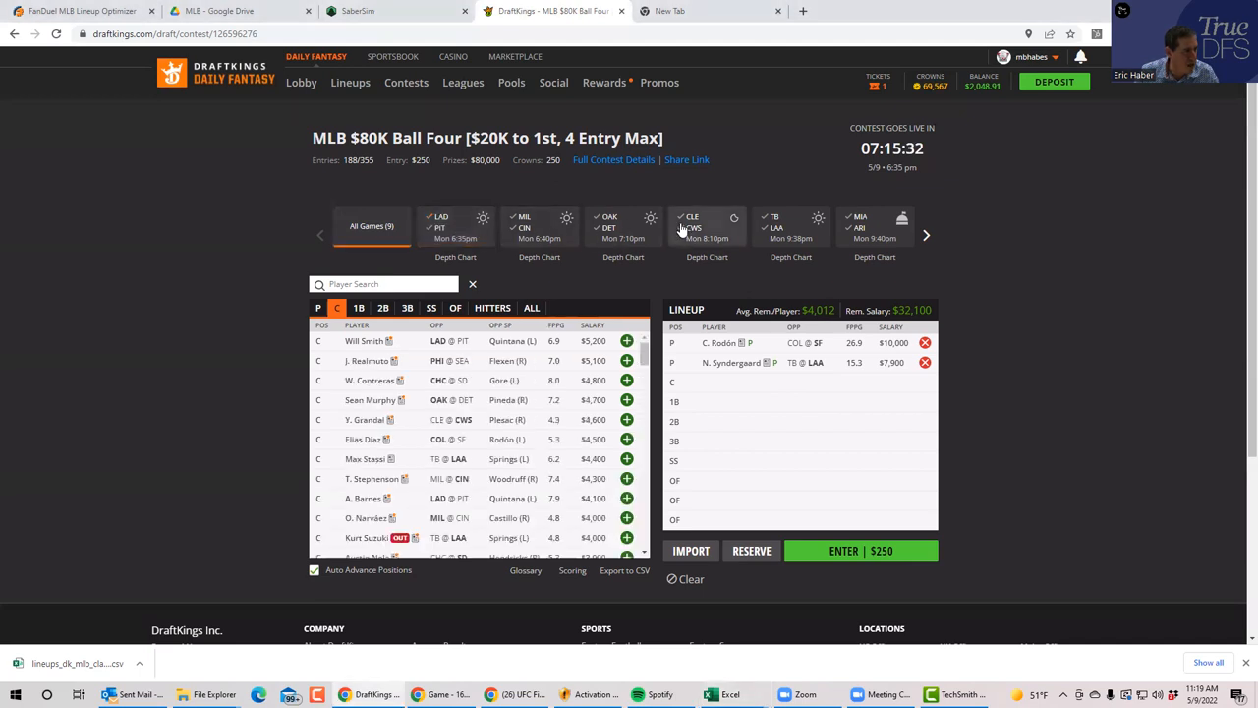
# Show only catchers from the CLE @ CWS game
pyautogui.click(708, 229)
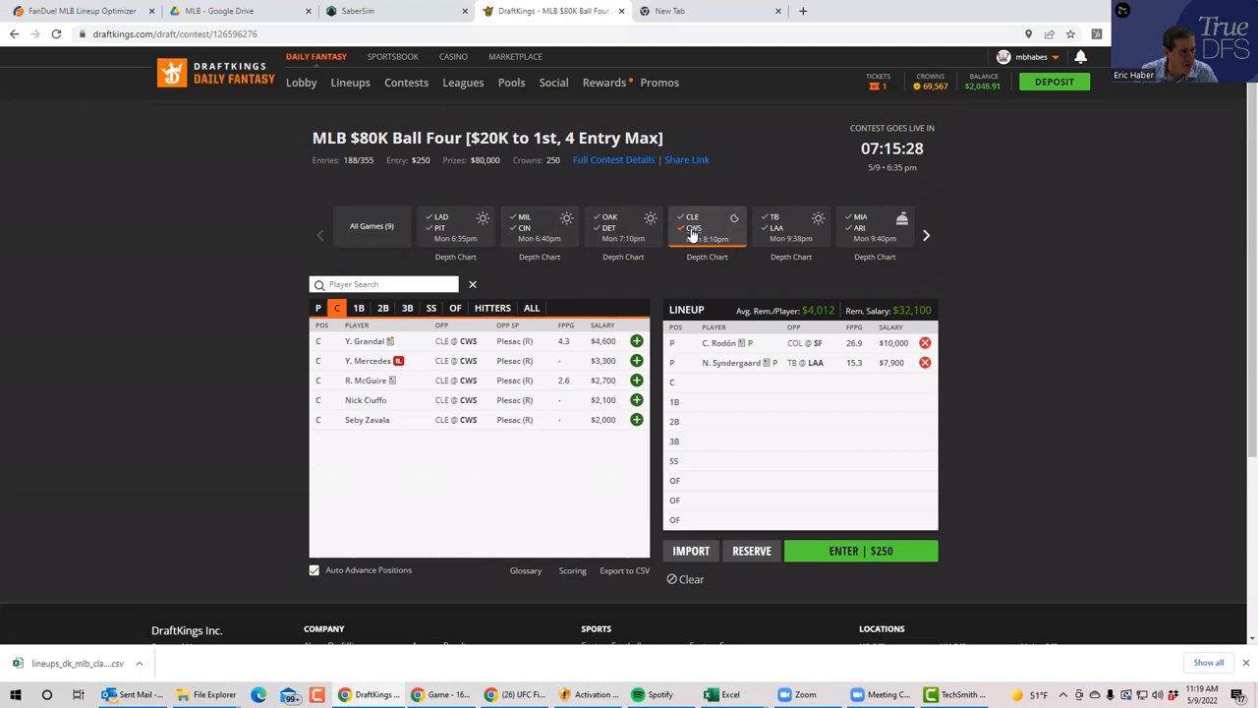
pyautogui.click(372, 225)
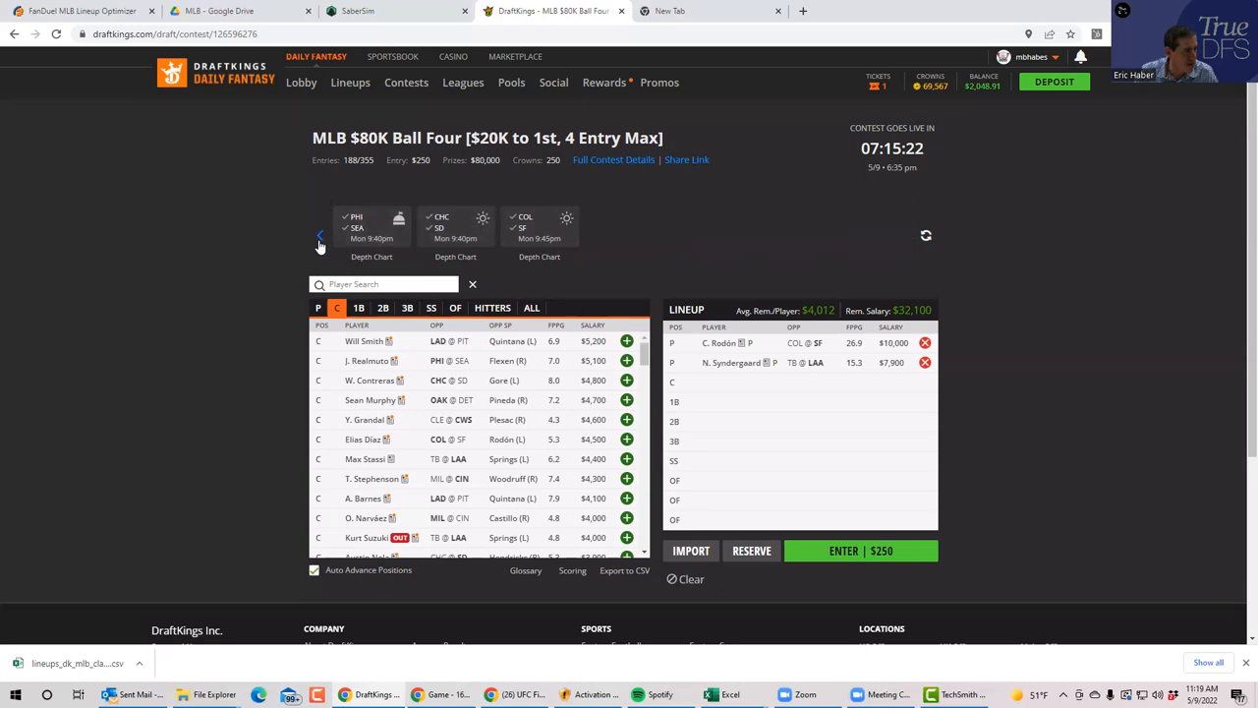
pyautogui.click(527, 226)
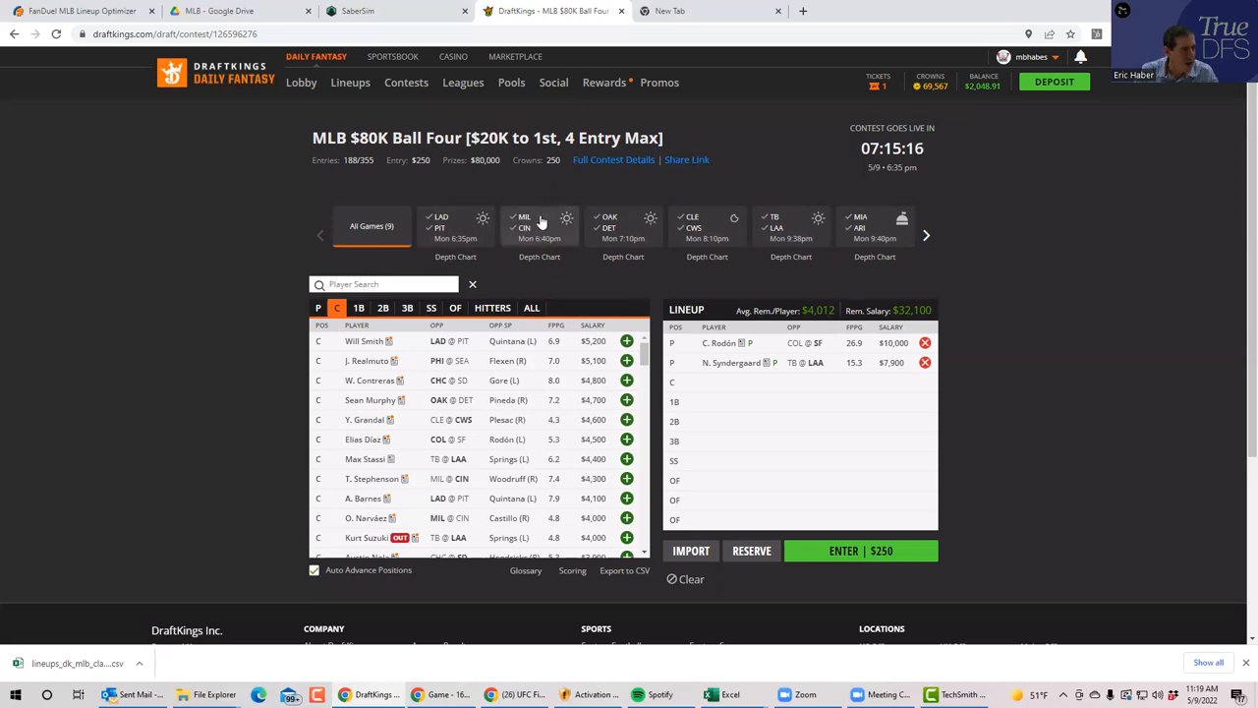
pyautogui.click(875, 226)
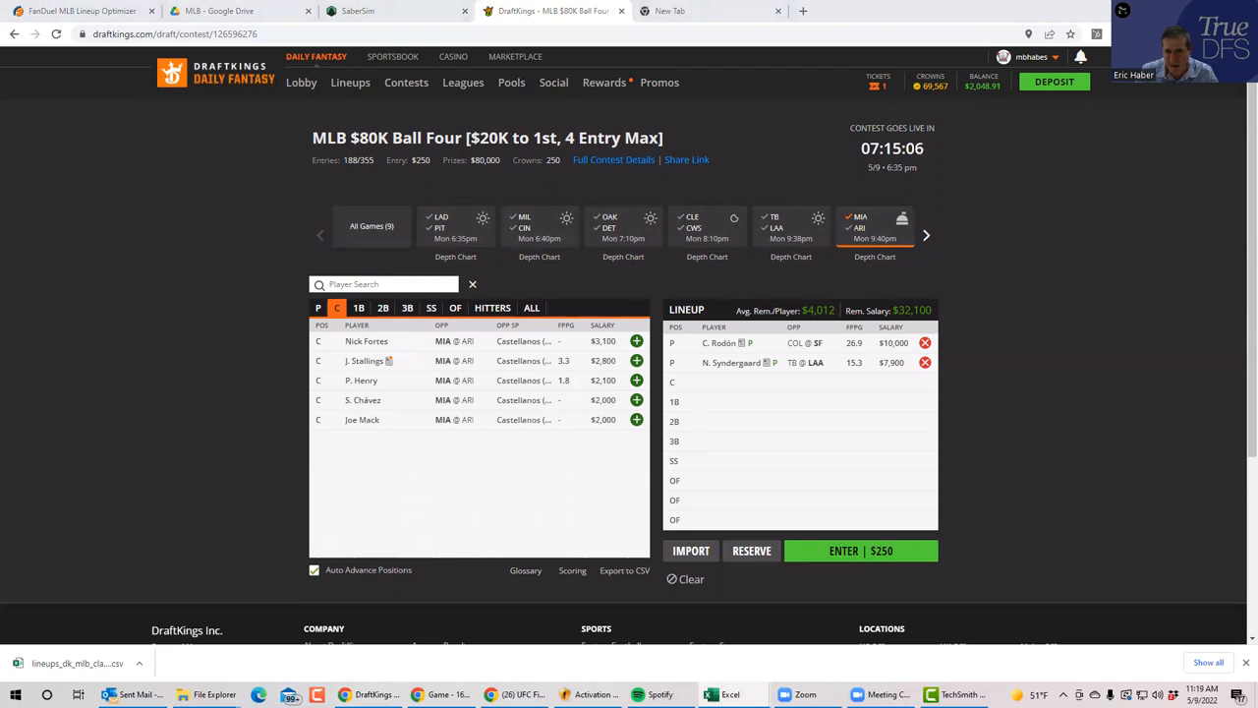
pyautogui.moveTo(822, 398)
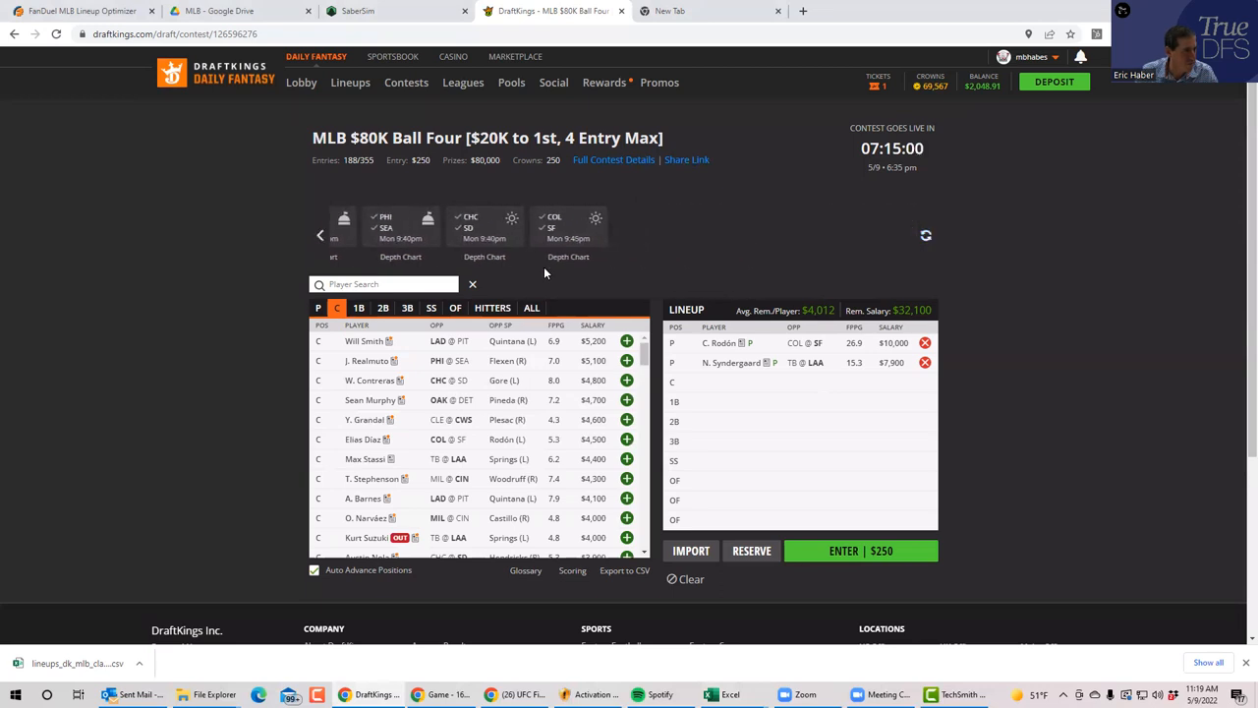
pyautogui.click(371, 220)
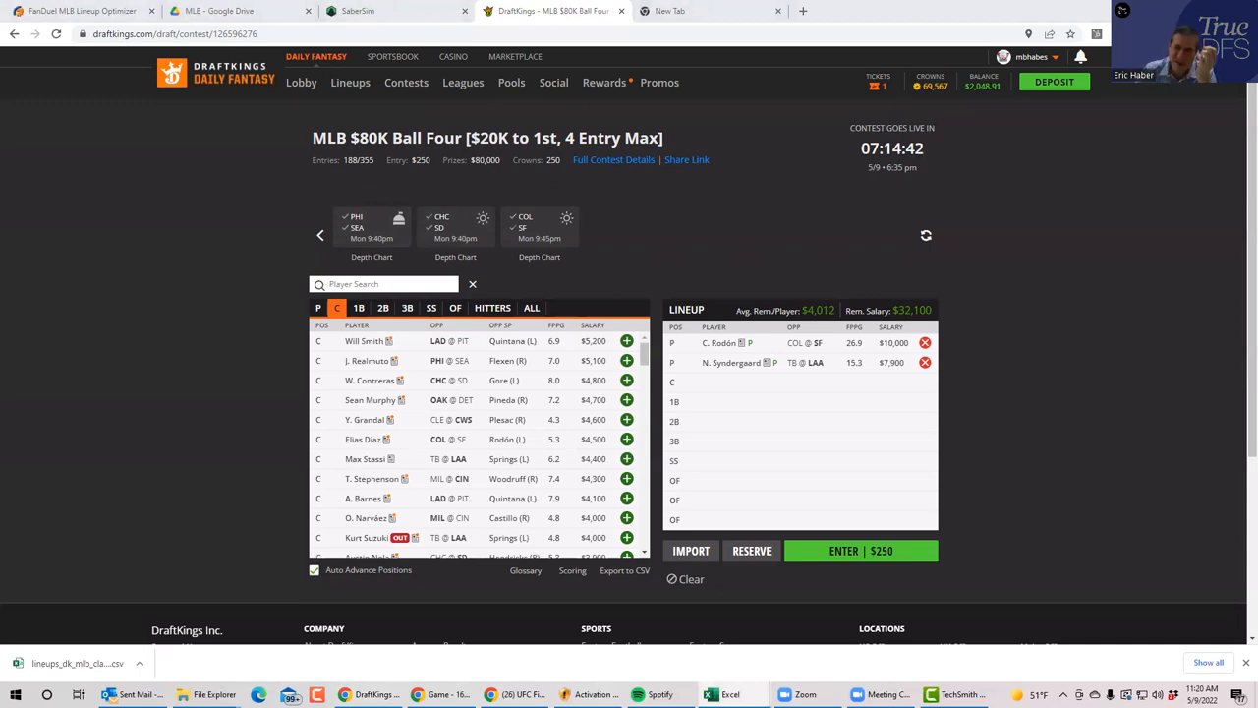
pyautogui.moveTo(759, 379)
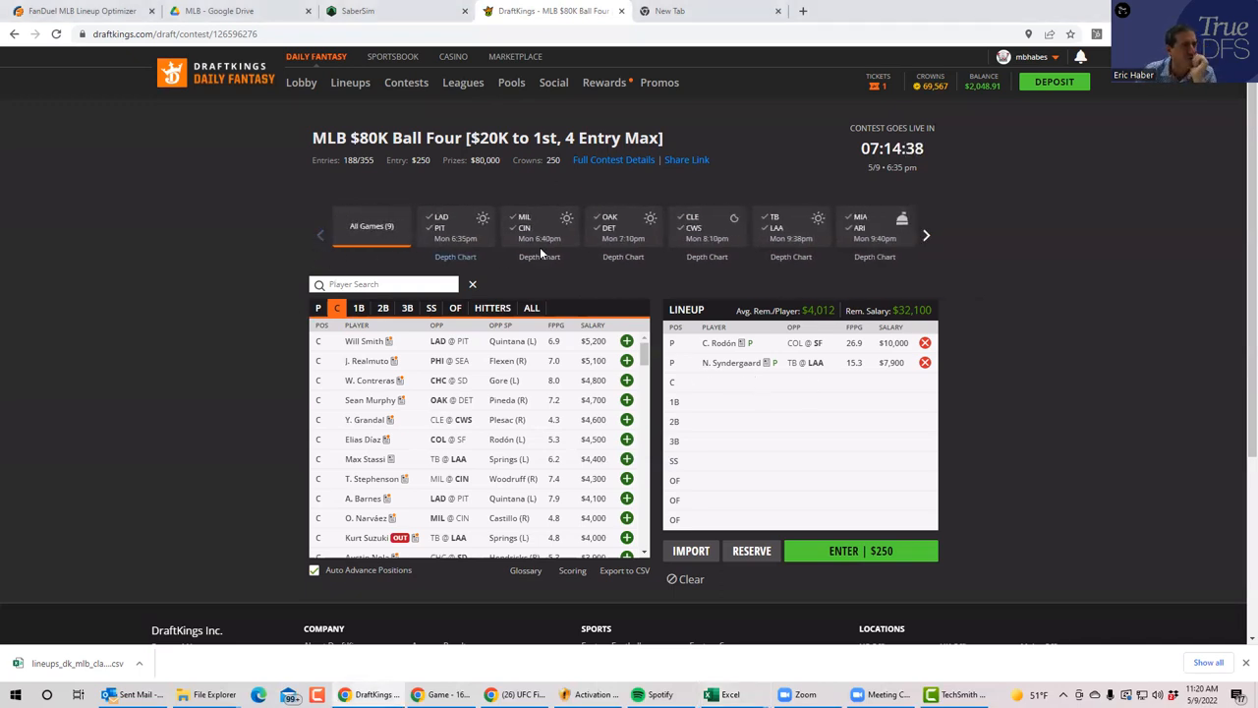
pyautogui.click(861, 226)
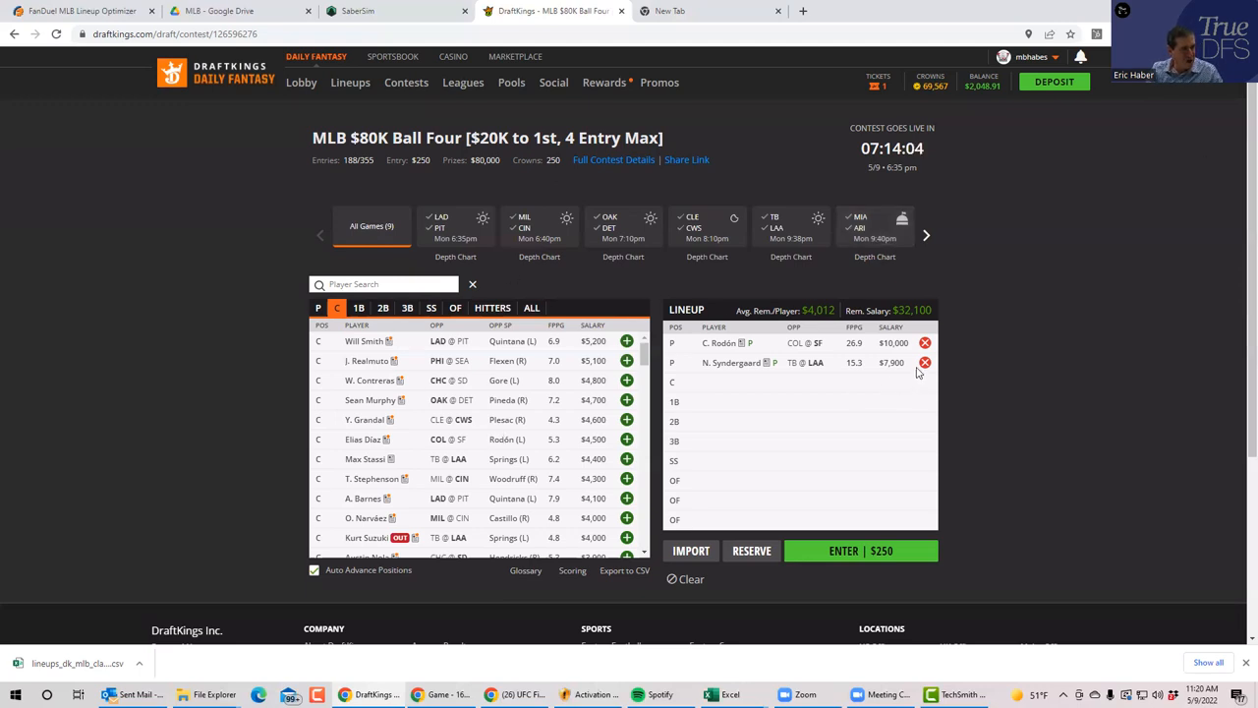
# Remove N. Syndergaard from the second pitcher slot
pyautogui.click(925, 361)
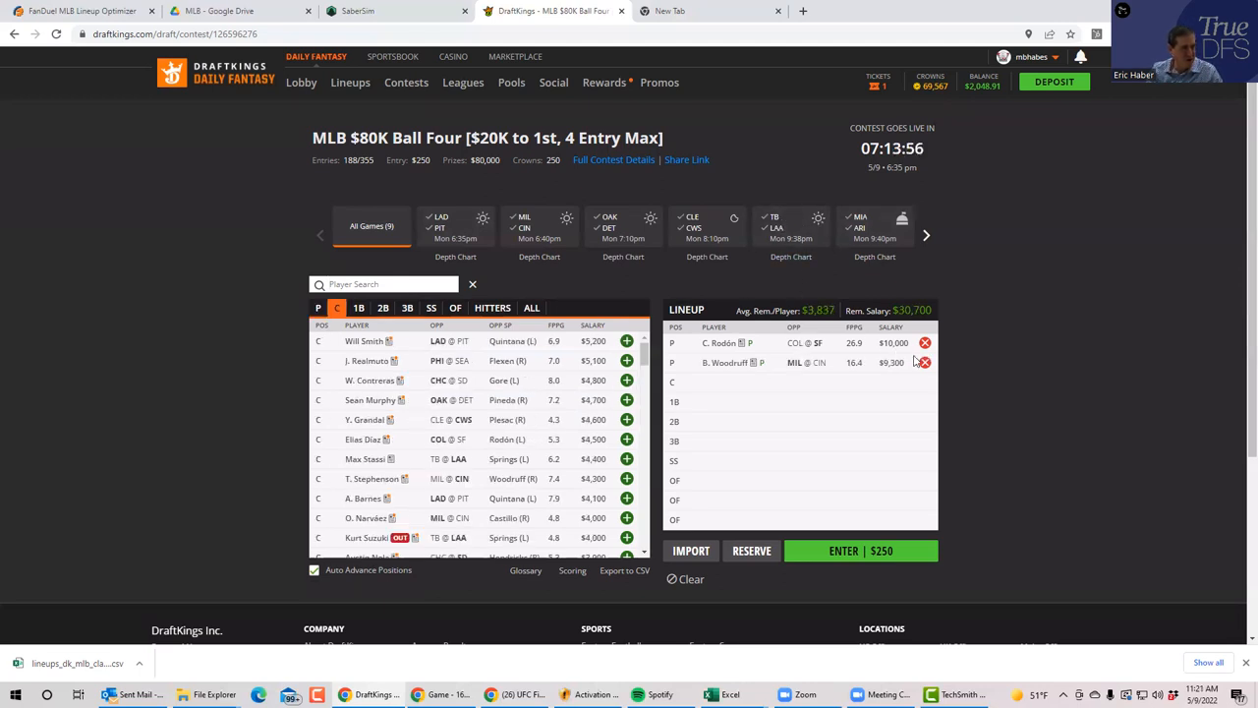
pyautogui.moveTo(727, 368)
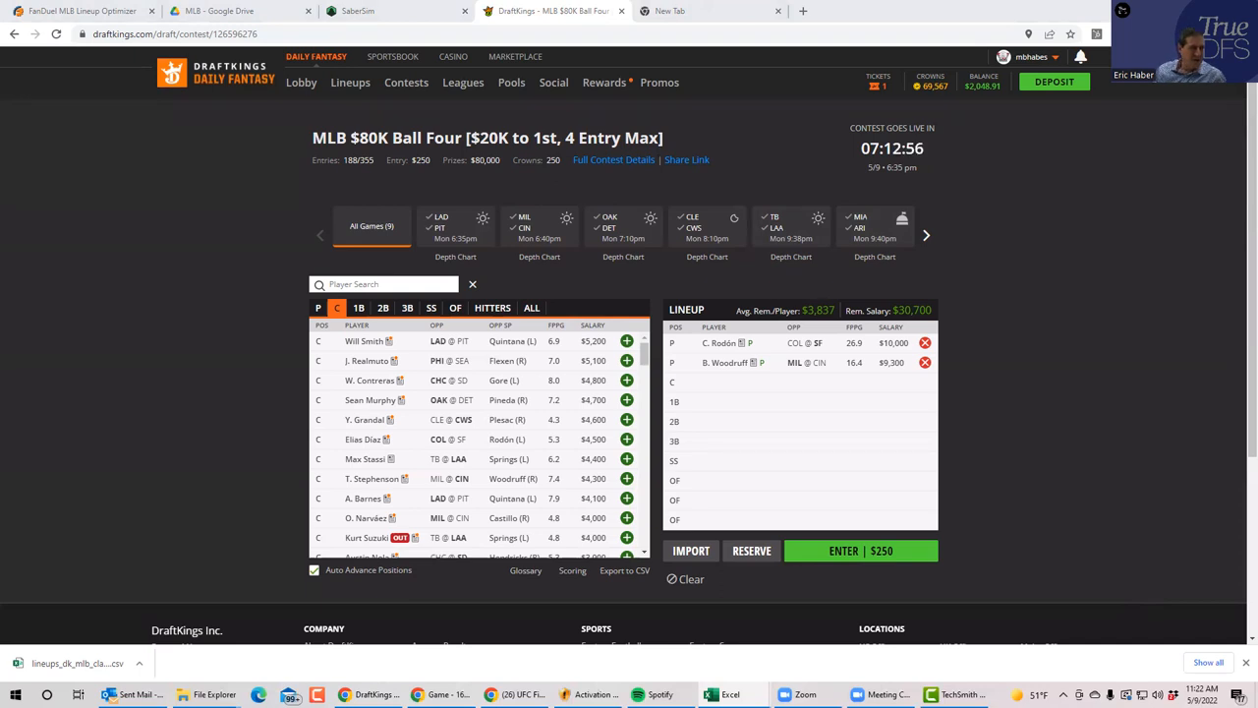
pyautogui.moveTo(712, 370)
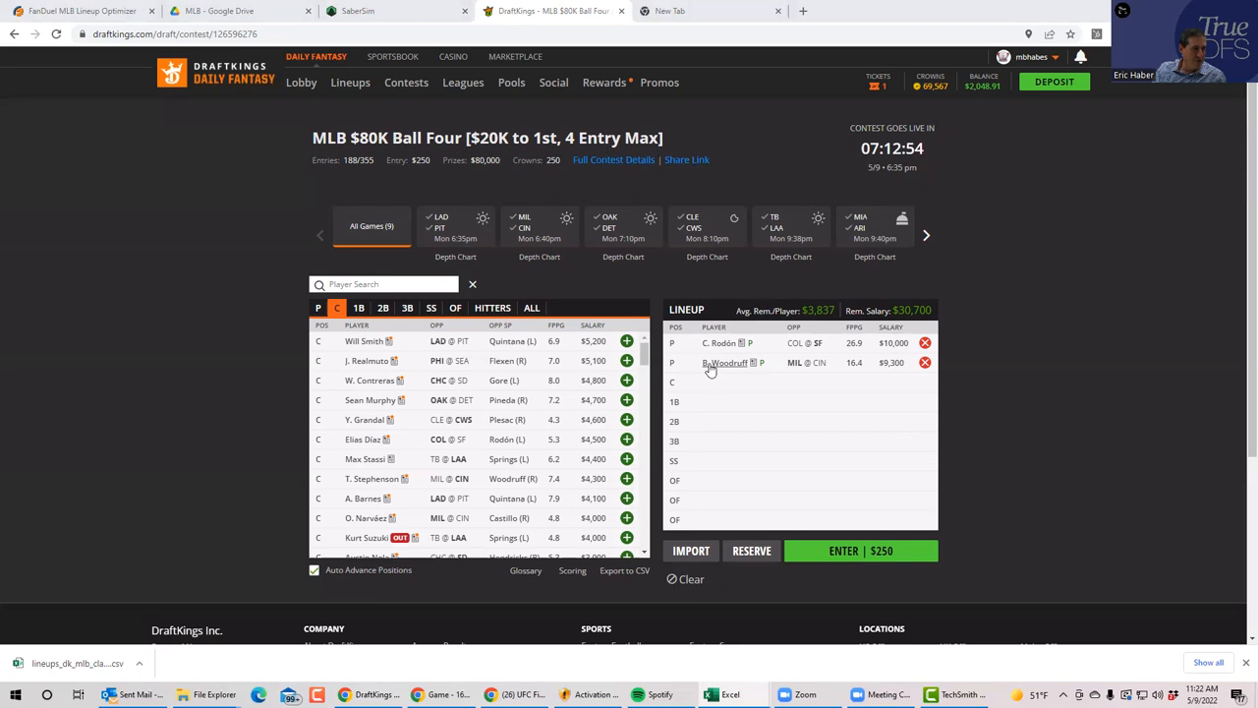
# Drop B. Woodruff, leaving C. Rodón as the lone pitcher with $40,000 remaining
pyautogui.click(318, 307)
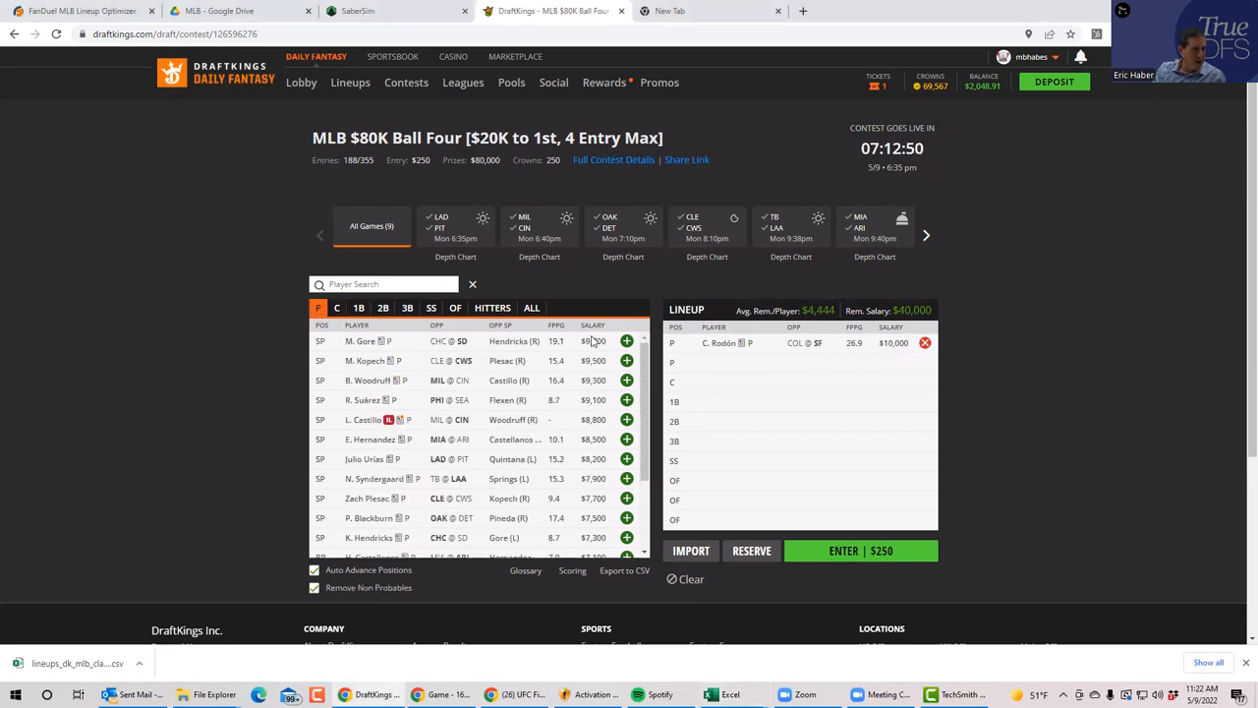
# Search the player pool by name with 'pin'
pyautogui.click(625, 342)
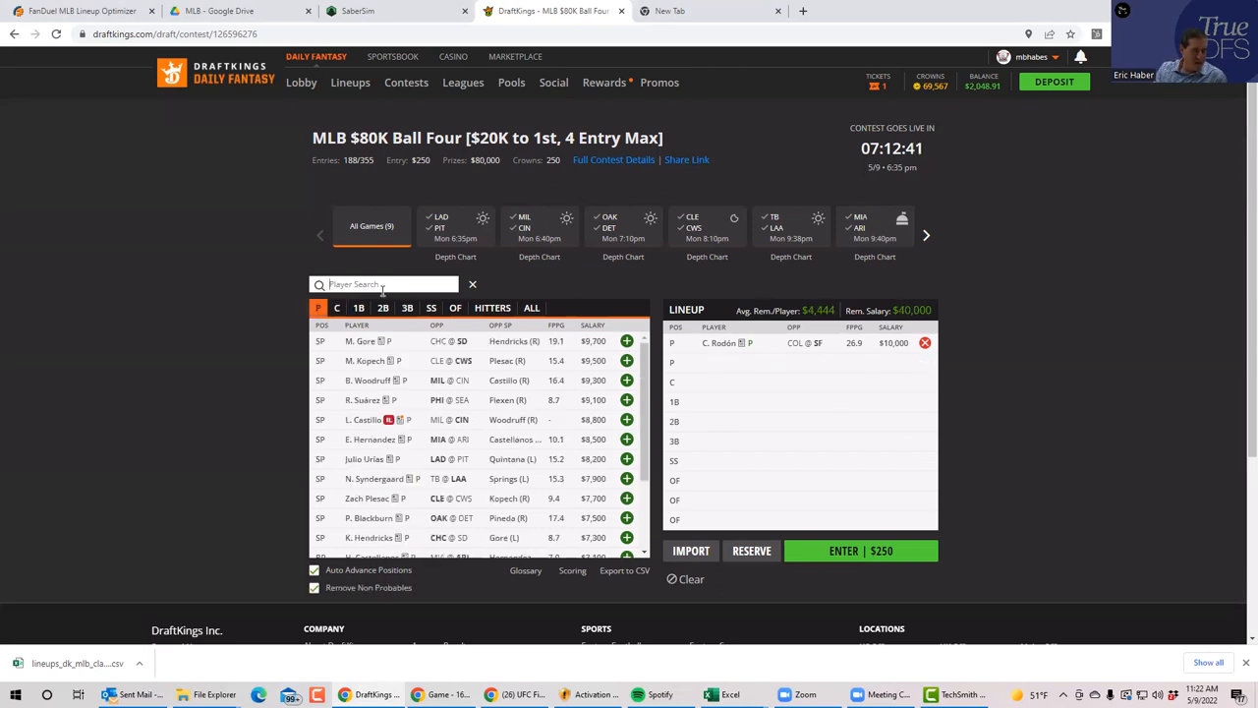
pyautogui.write('pin')
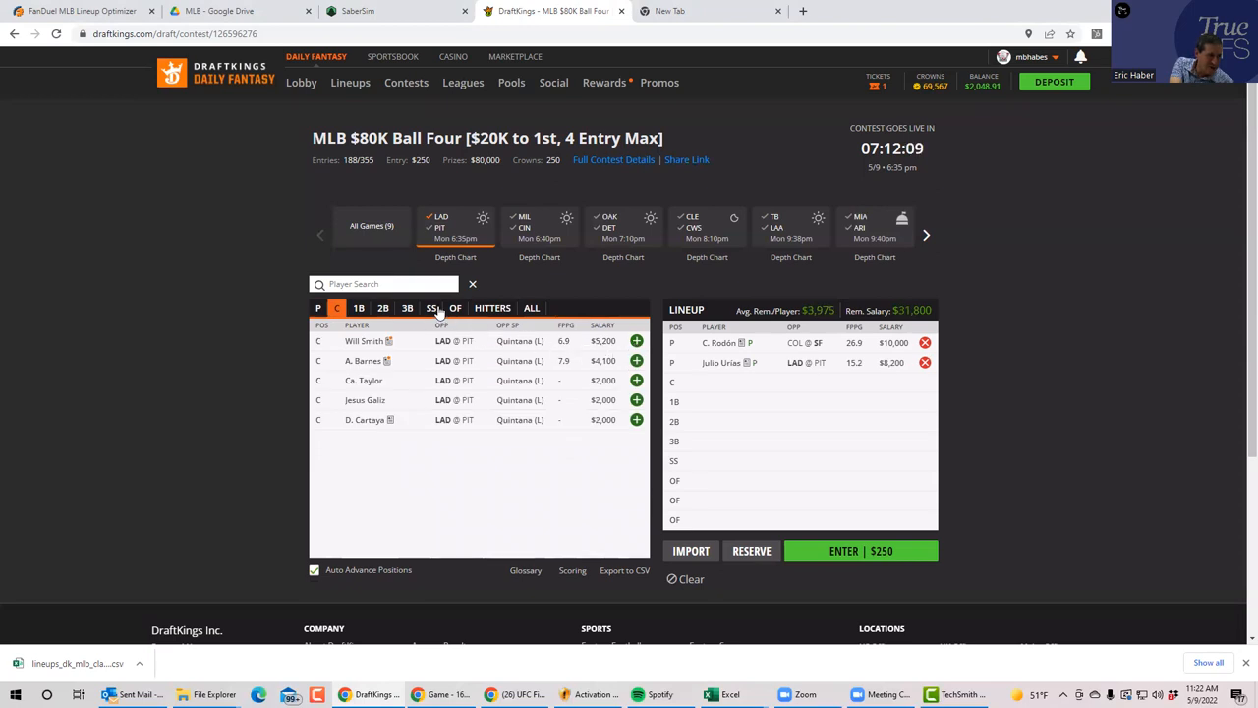
# Add Dodgers J. Turner, Trea Turner, M. Betts, Ch. Taylor and F. Freeman to the lineup
pyautogui.click(382, 306)
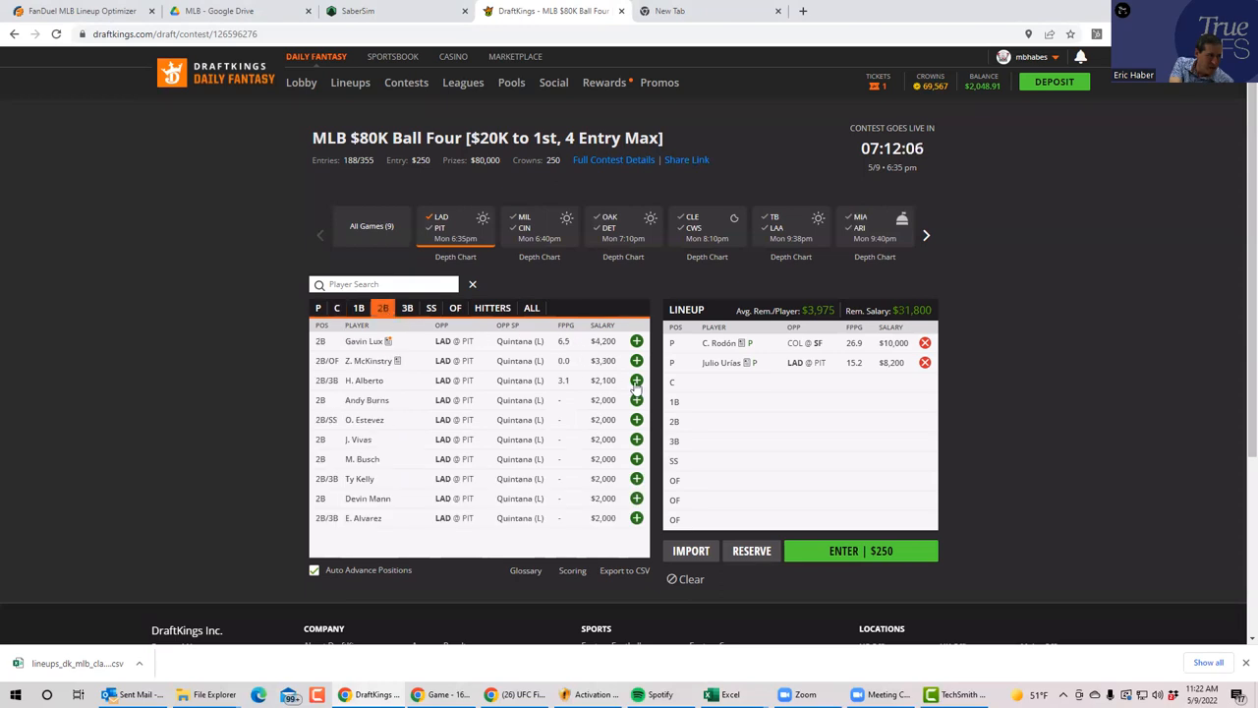
pyautogui.click(405, 307)
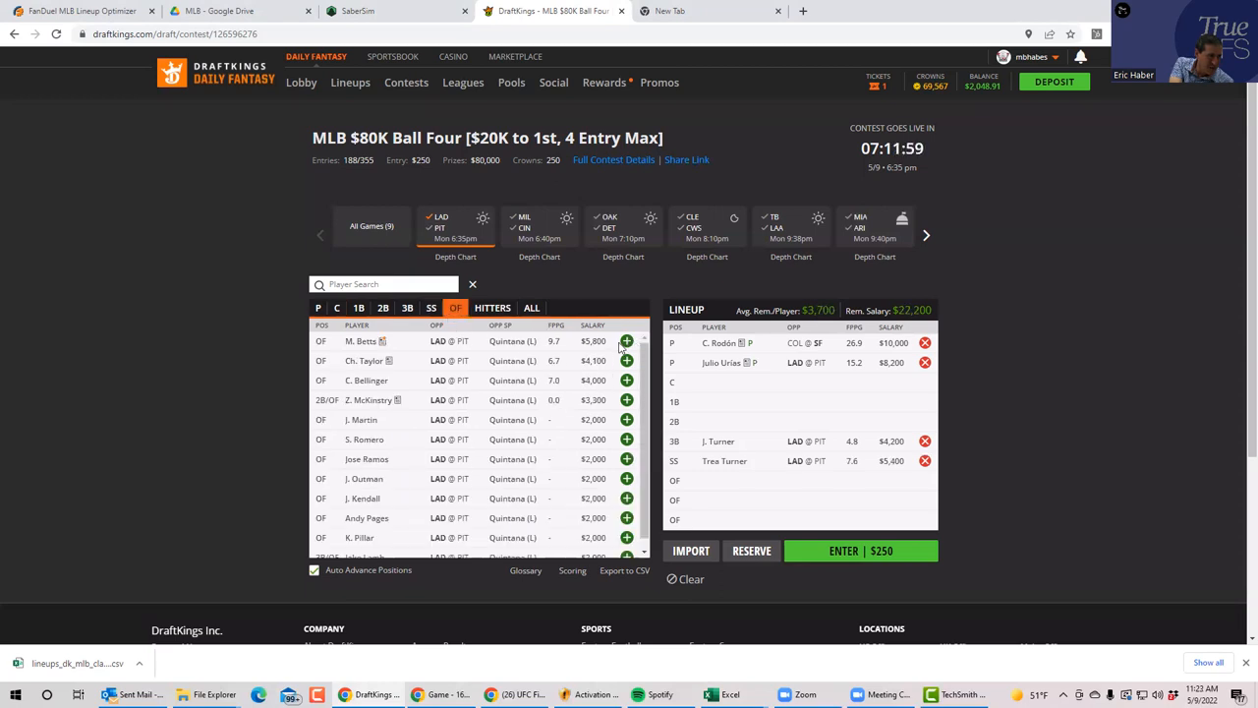
pyautogui.click(625, 342)
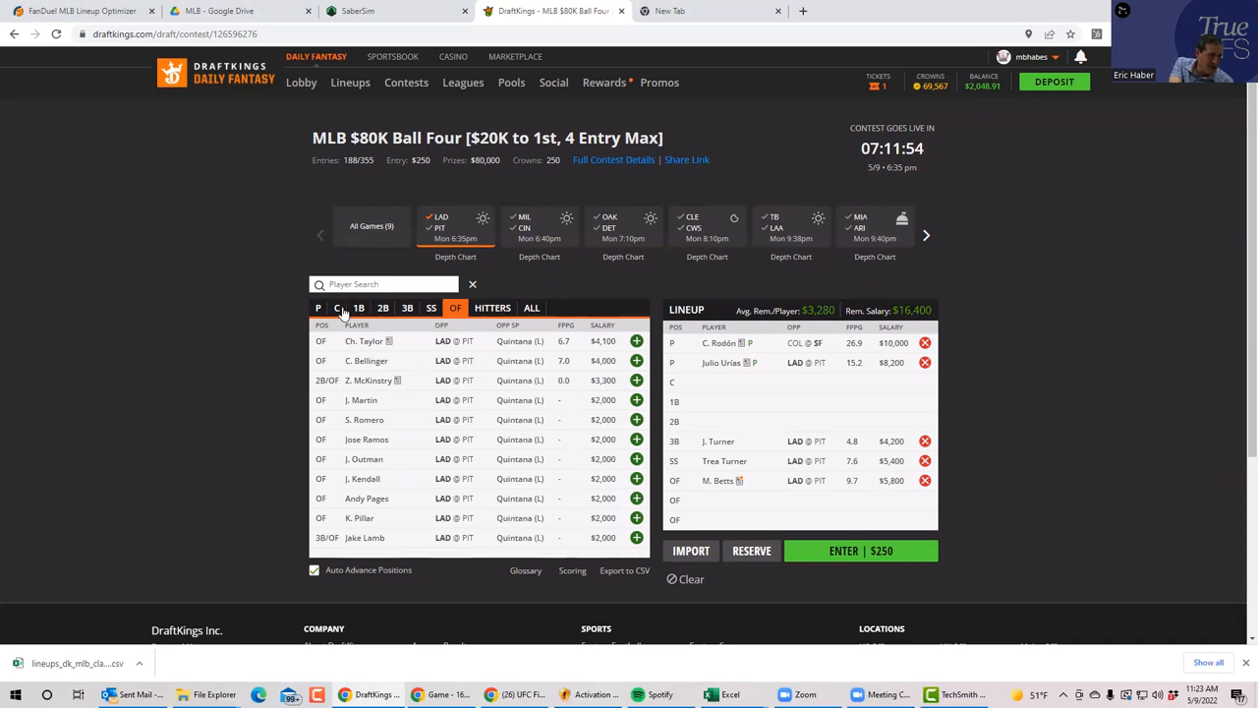
pyautogui.click(337, 307)
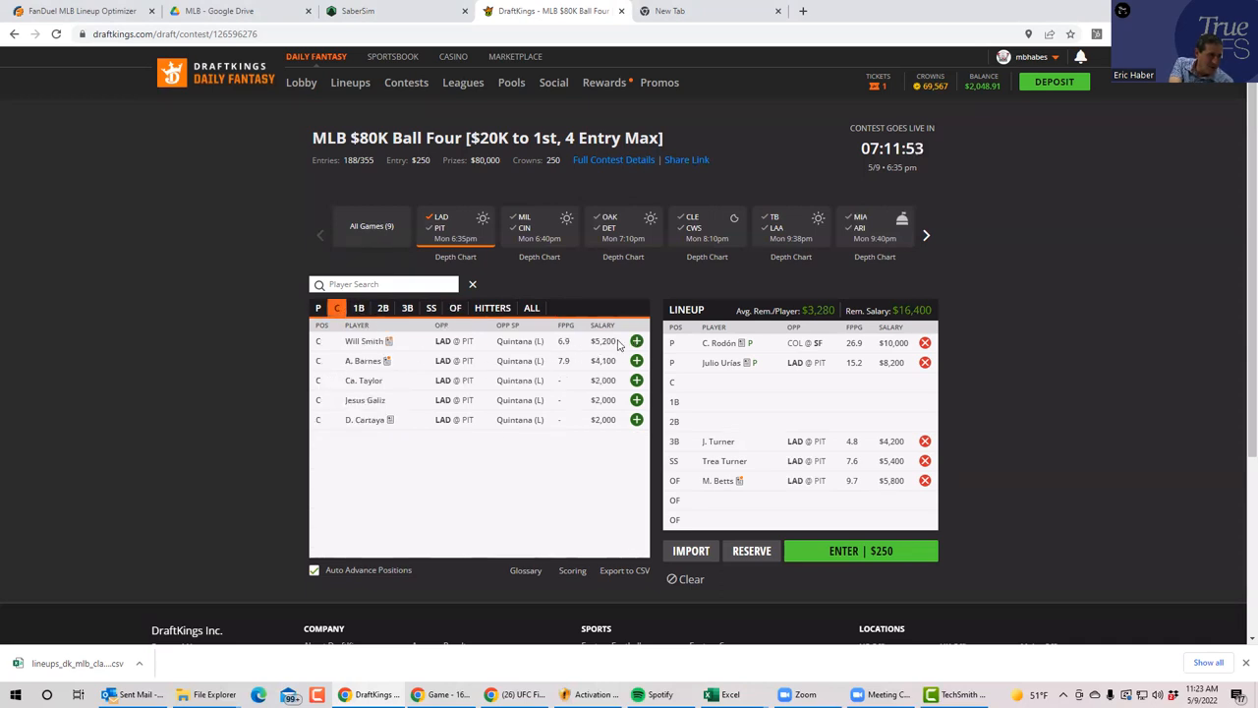
pyautogui.click(456, 306)
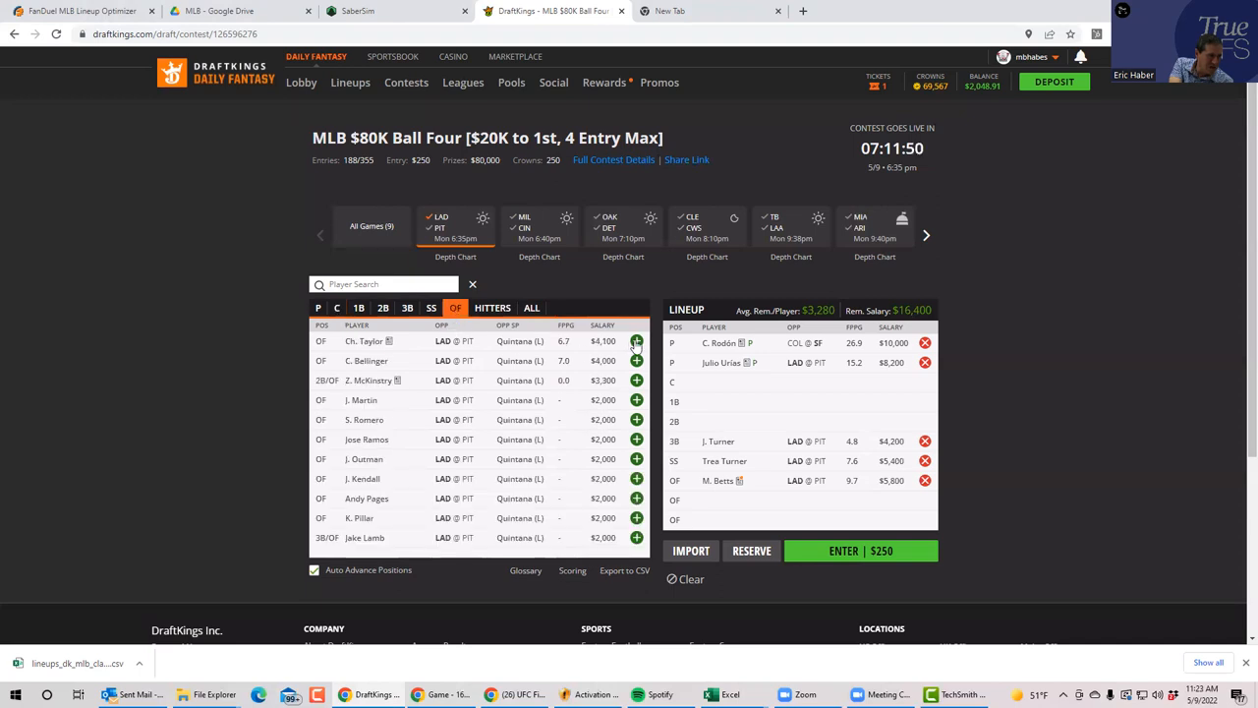
pyautogui.click(637, 342)
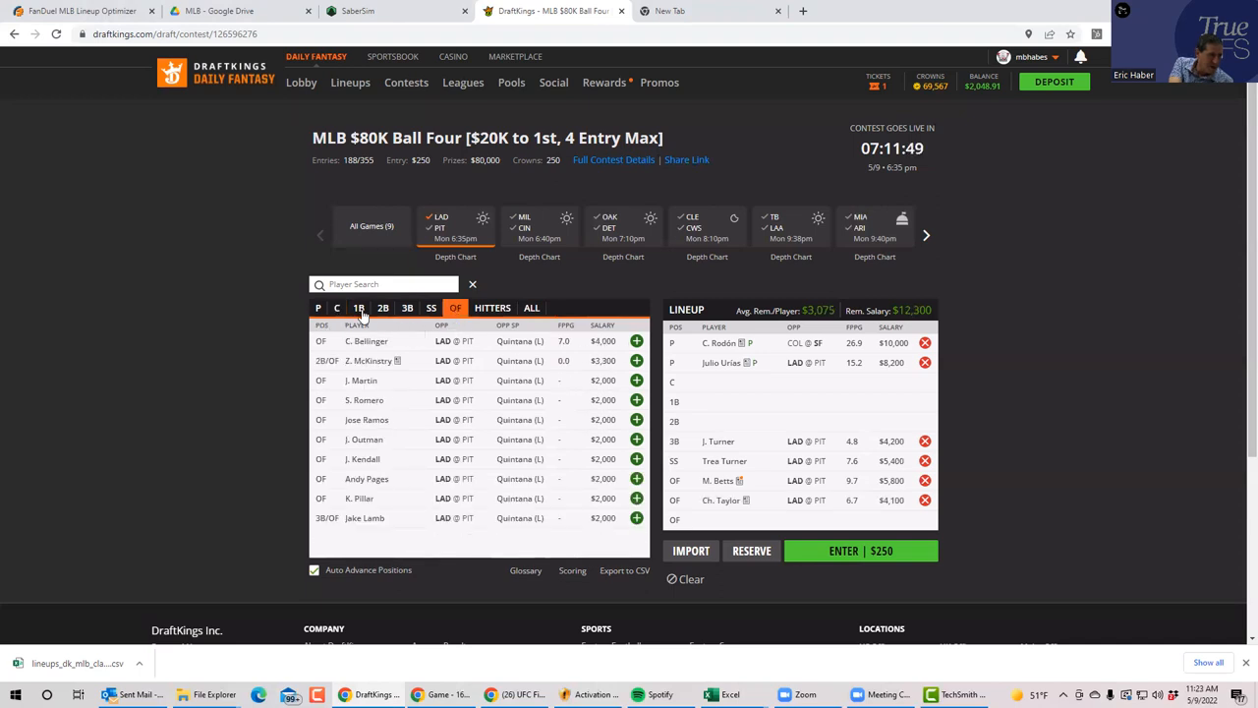
pyautogui.click(381, 306)
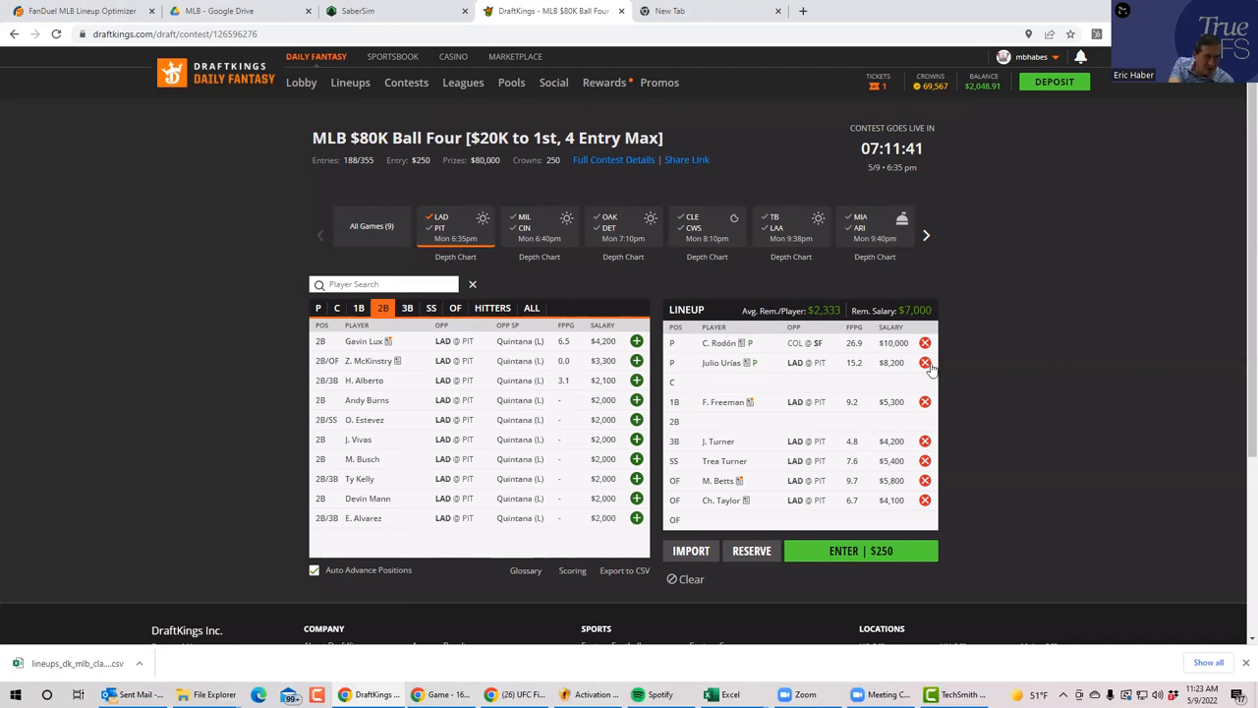
# Remove Julio Urías, leaving Rodón as the only pitcher
pyautogui.click(924, 361)
pyautogui.write('pi')
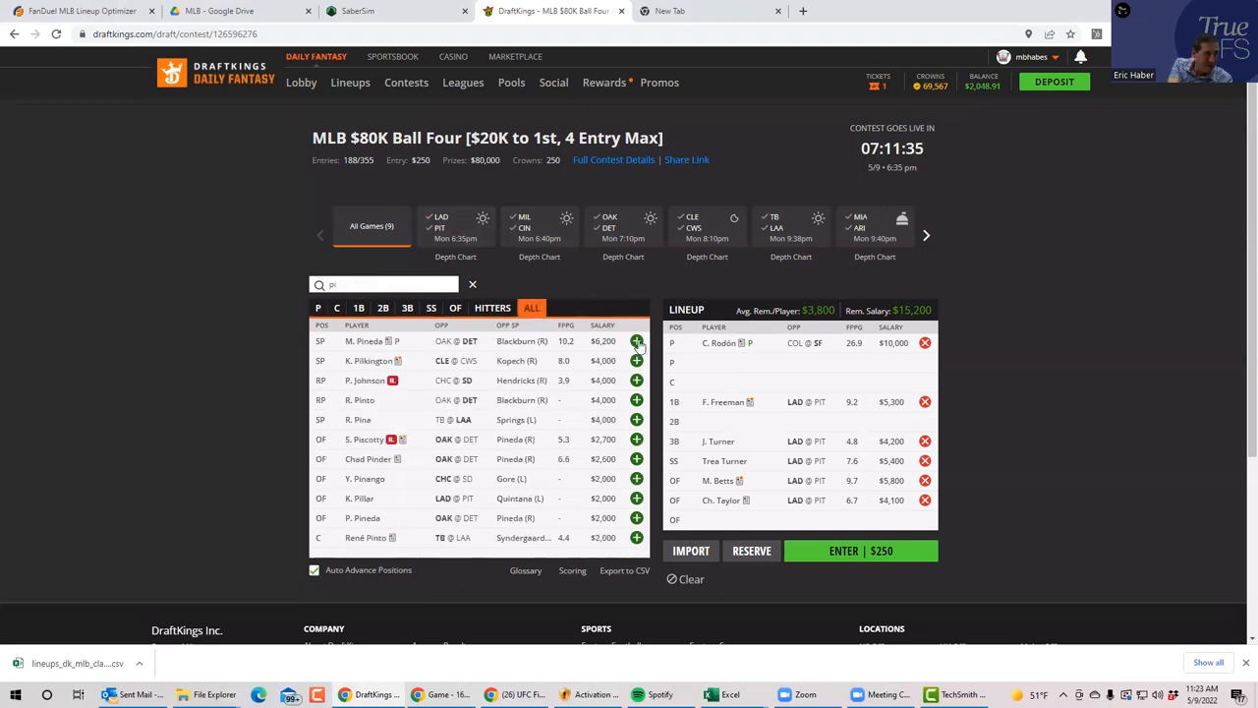
pyautogui.click(637, 342)
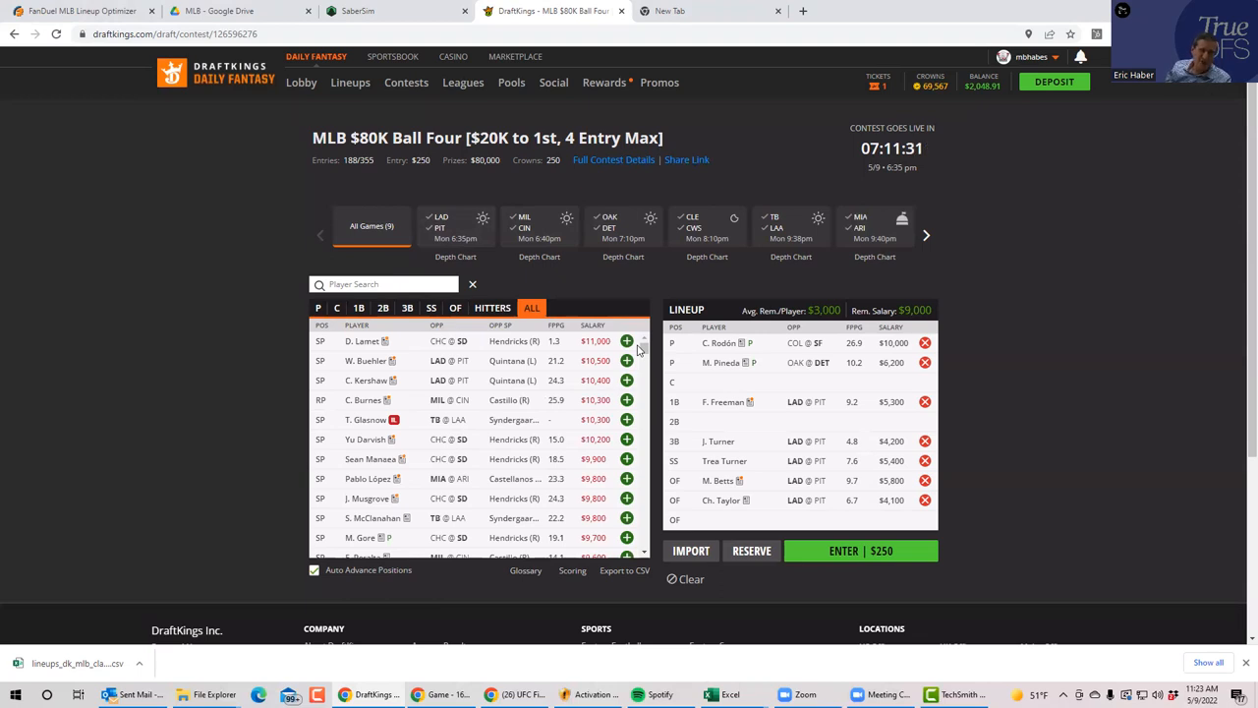
pyautogui.moveTo(916, 633)
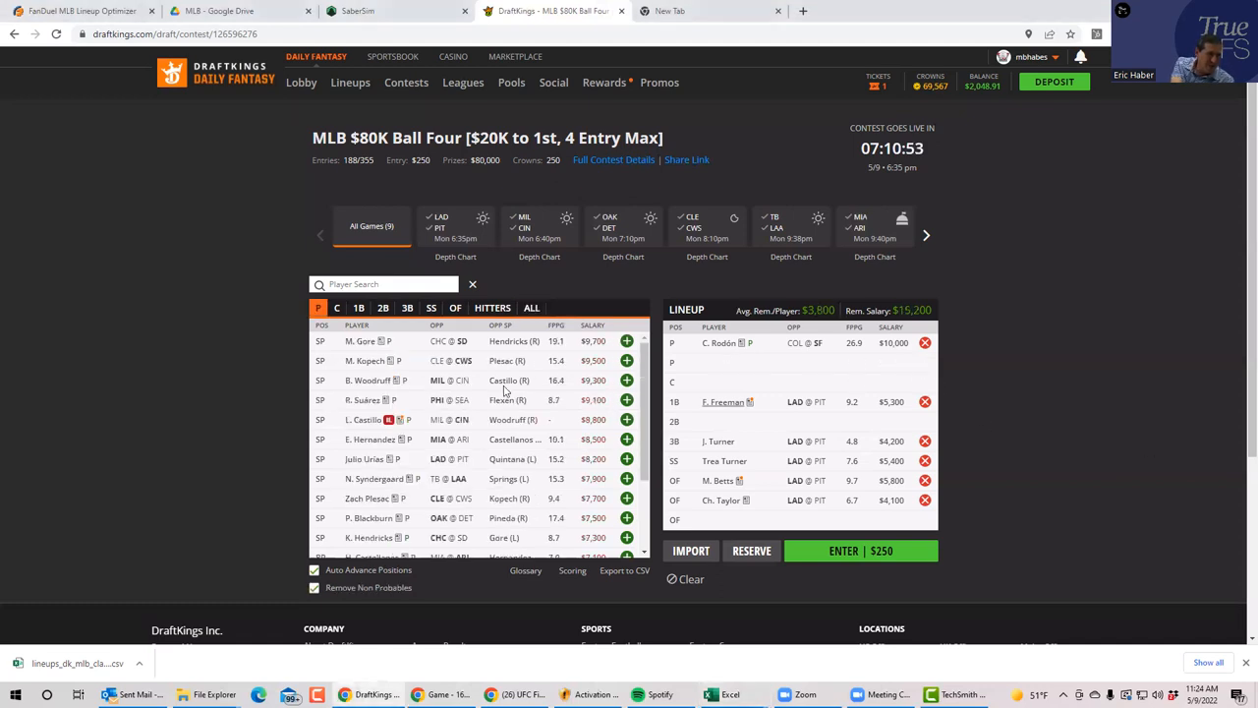
pyautogui.moveTo(626, 382)
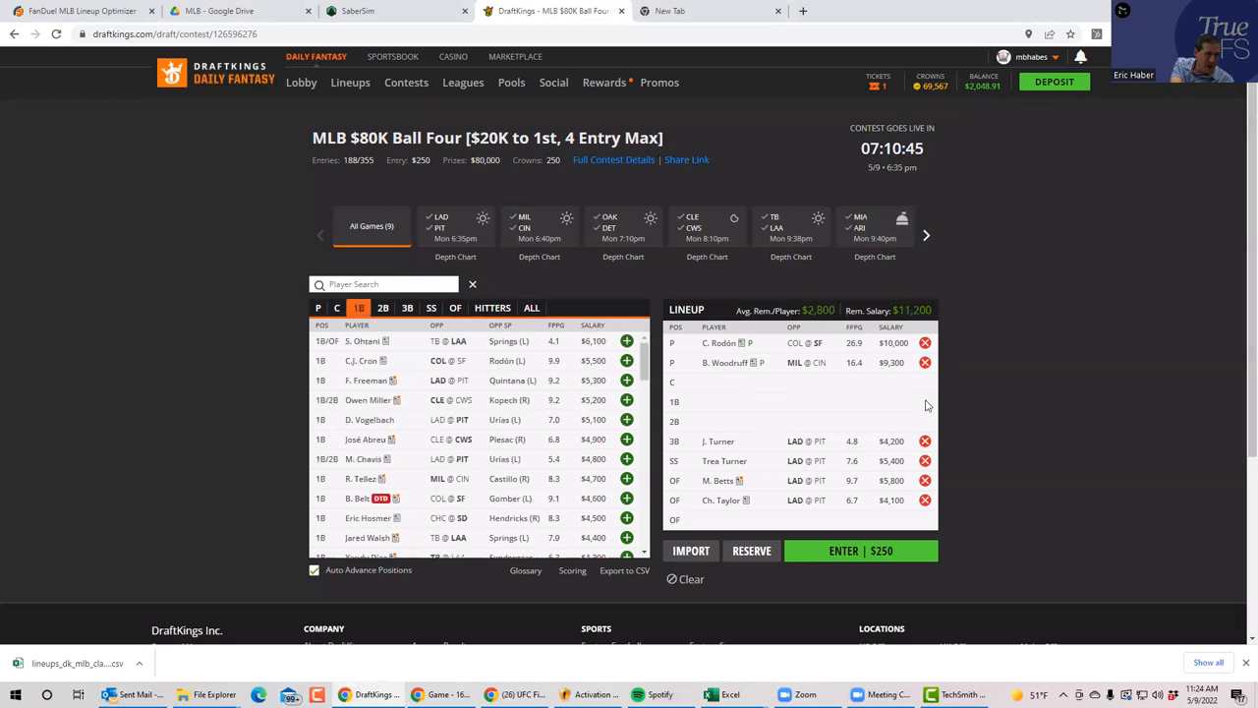
pyautogui.moveTo(804, 454)
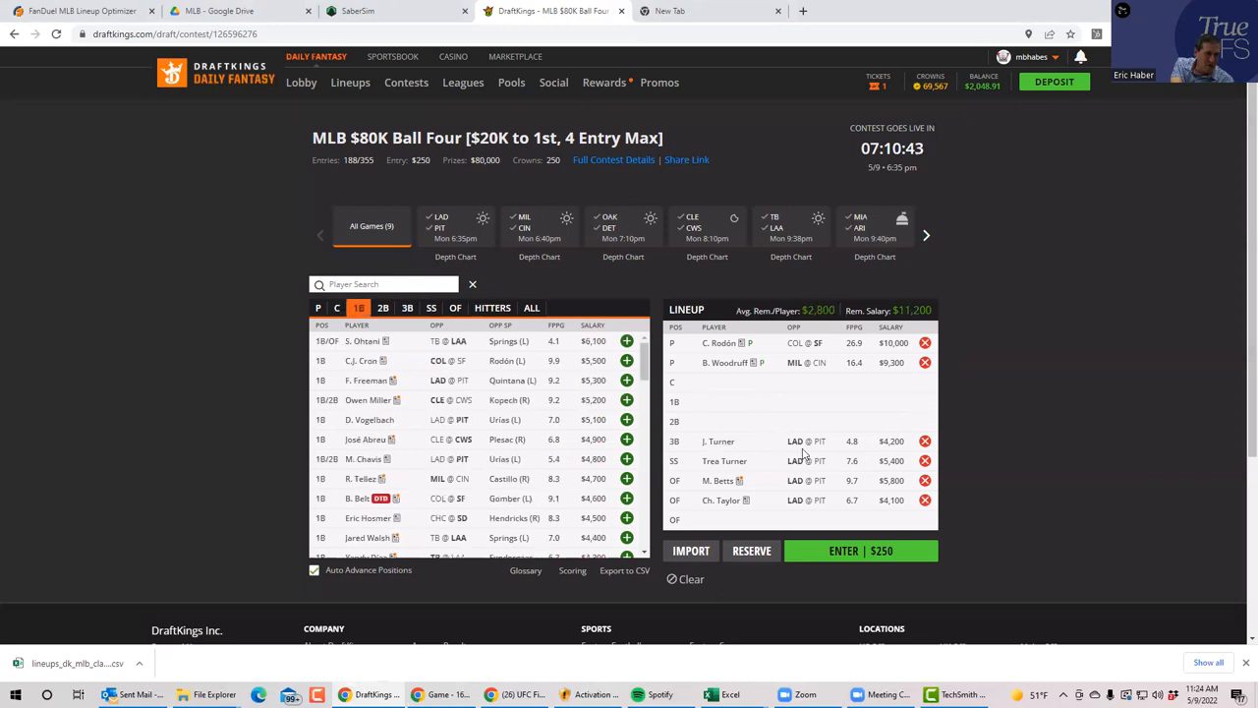
pyautogui.moveTo(765, 474)
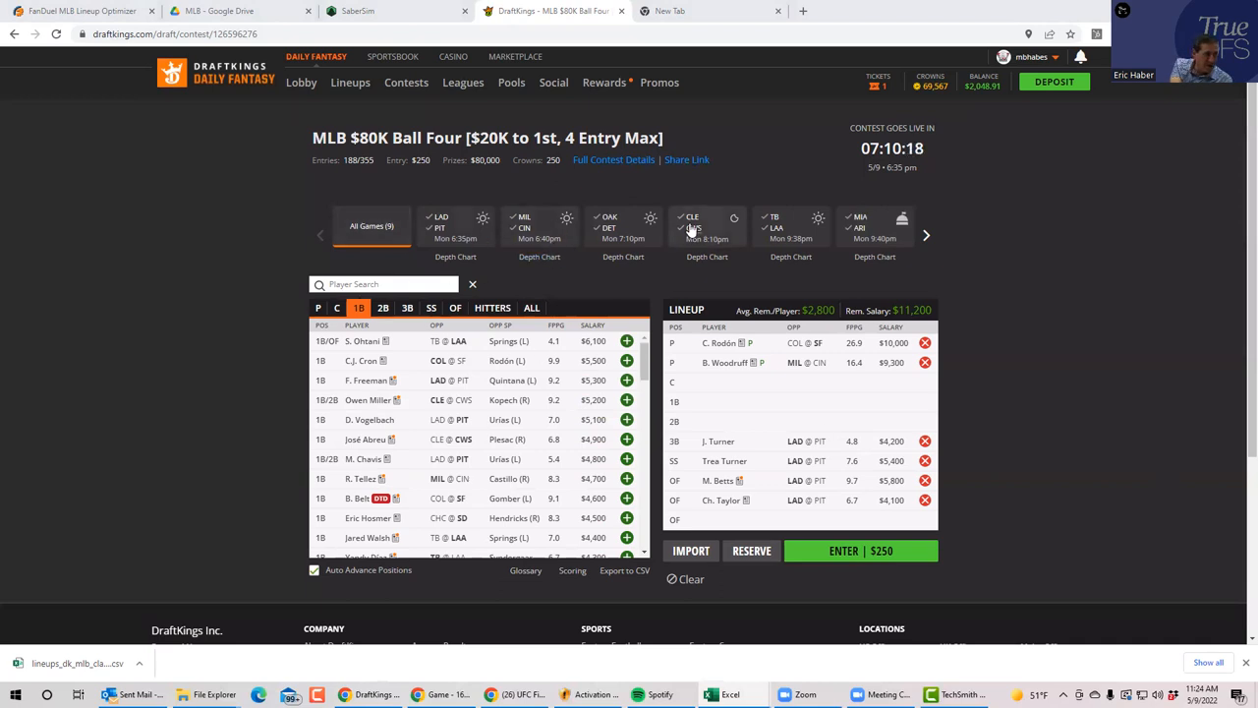
# Show players from the Marlins–Diamondbacks game
pyautogui.click(873, 226)
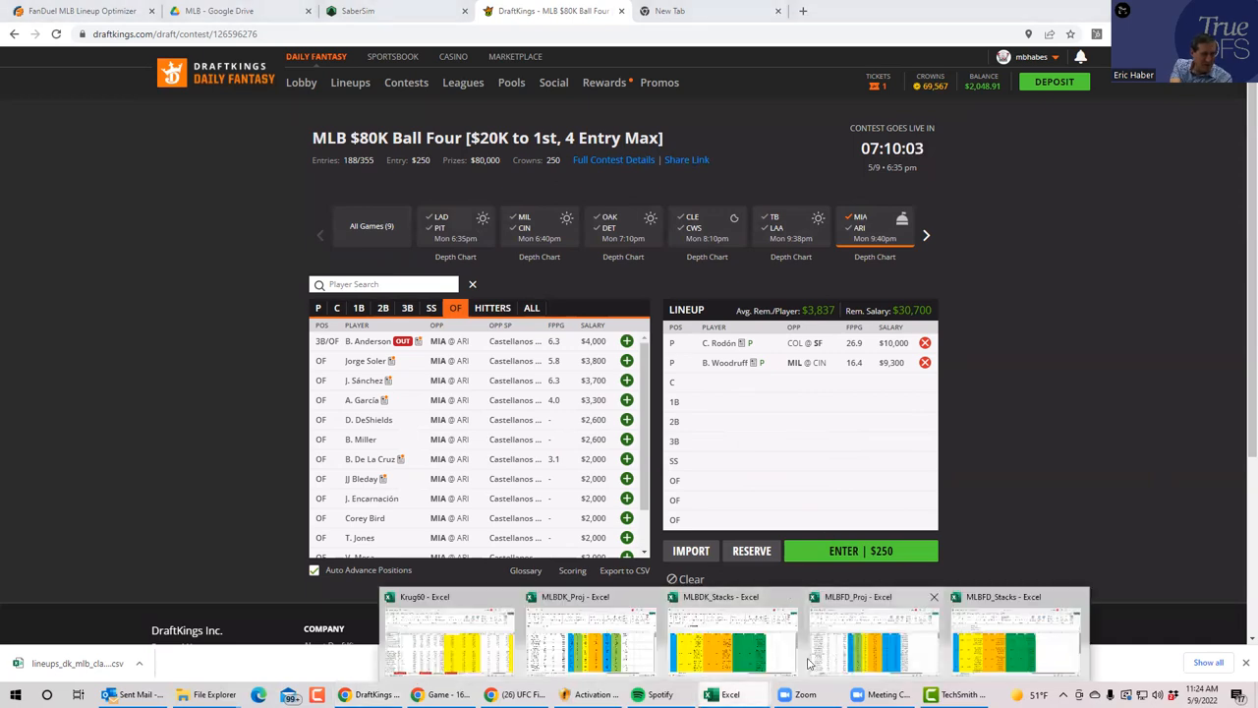
pyautogui.moveTo(857, 656)
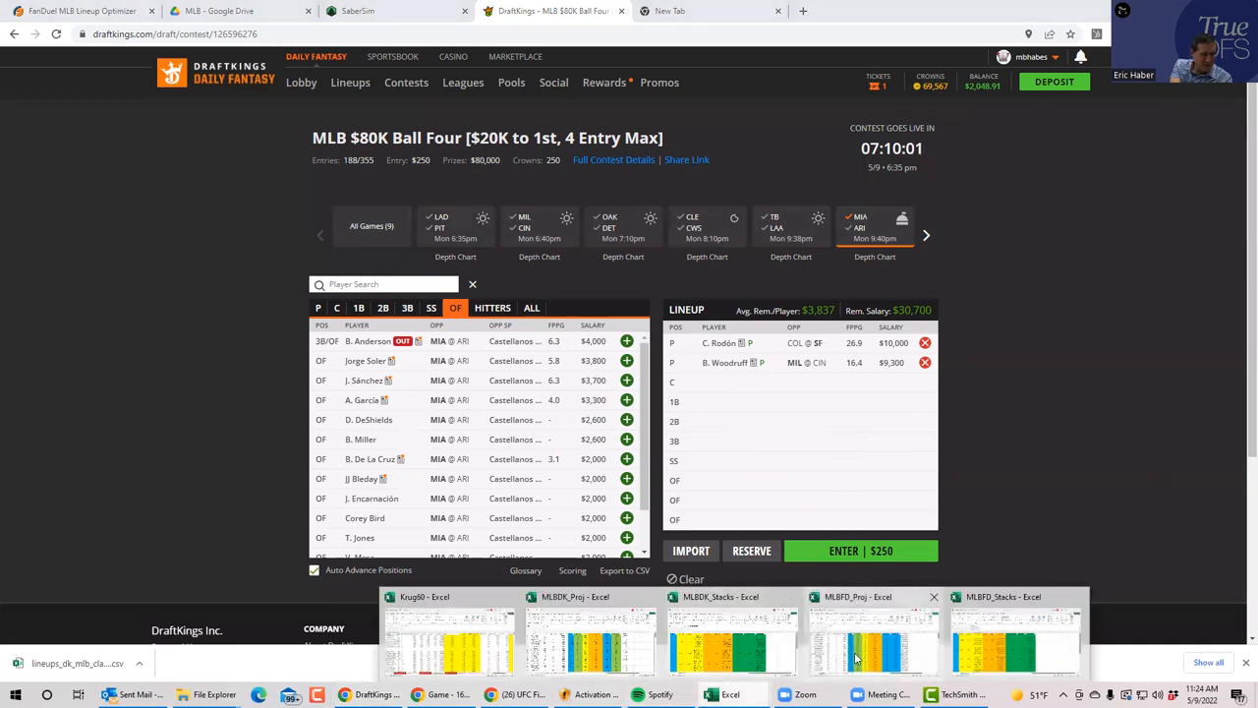